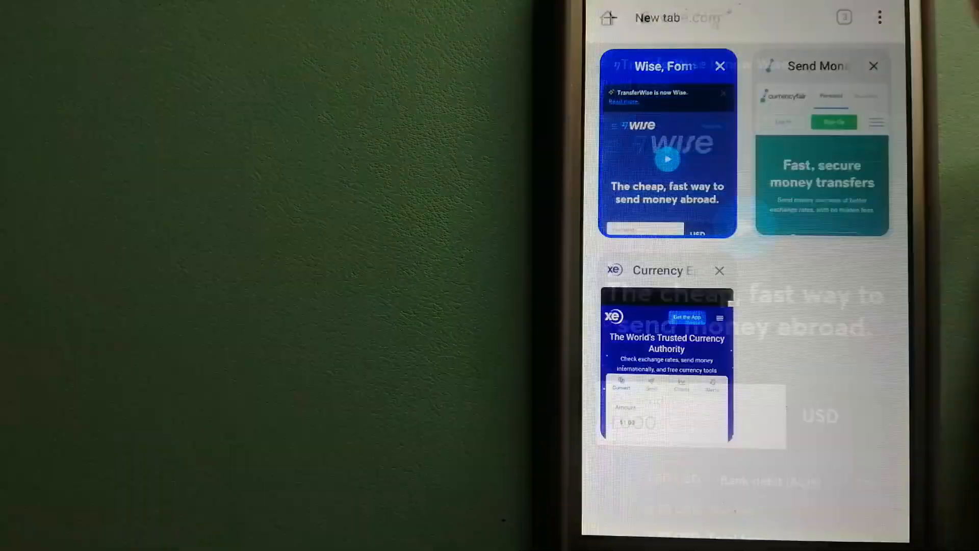
# - Reopen the Wise tab so its homepage with the 1,000 USD calculator fills the screen
pyautogui.click(667, 147)
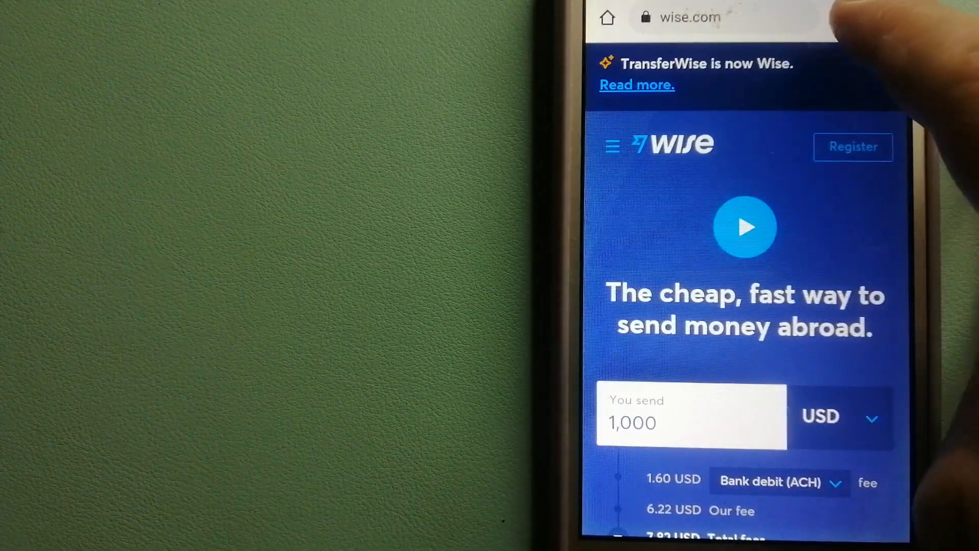